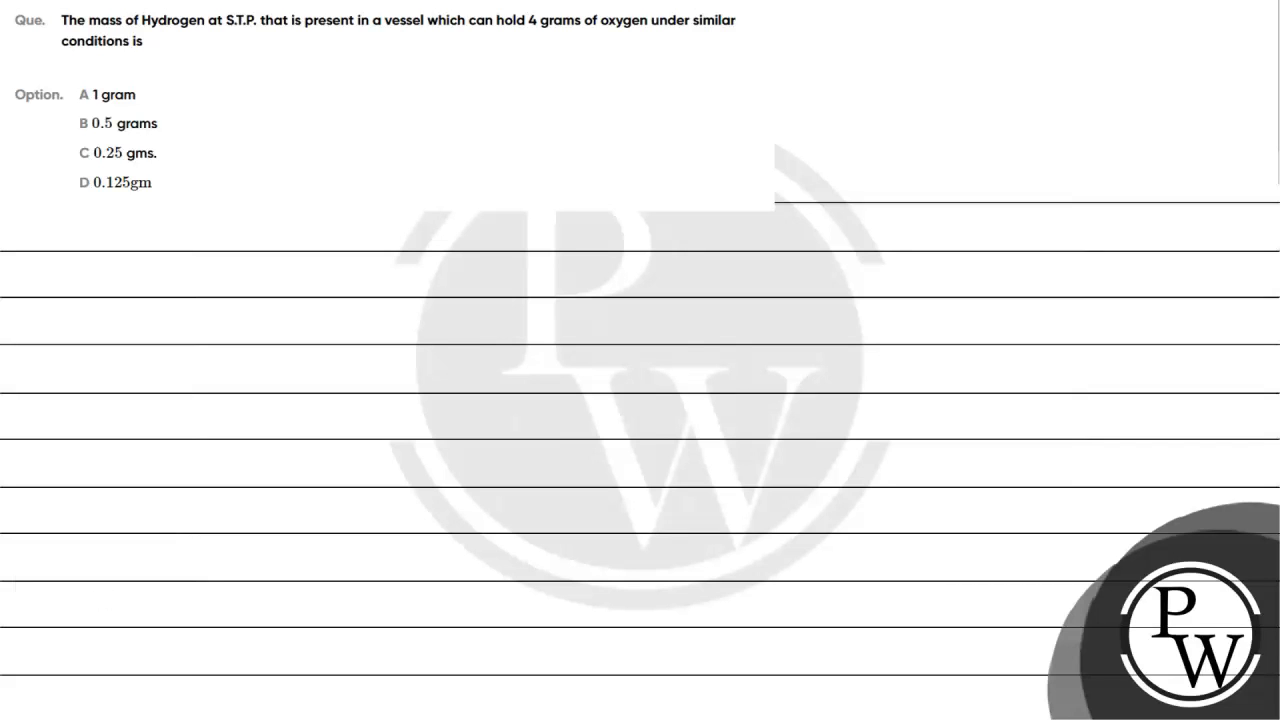
# Highlight both lines of the hydrogen-mass question at S.T.P. in yellow
pyautogui.moveTo(160, 20); pyautogui.dragTo(732, 20)
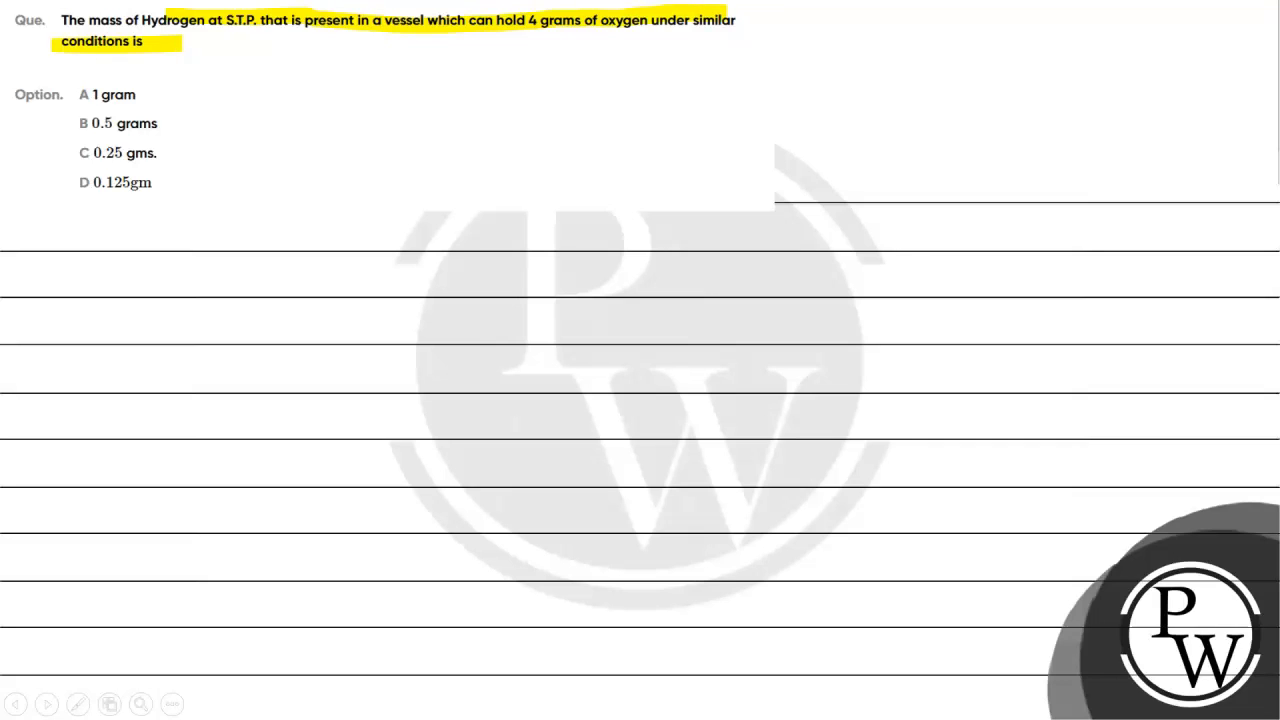
# Write the blue heading 'Key concept' on the first ruled line with the pen
pyautogui.click(78, 704)
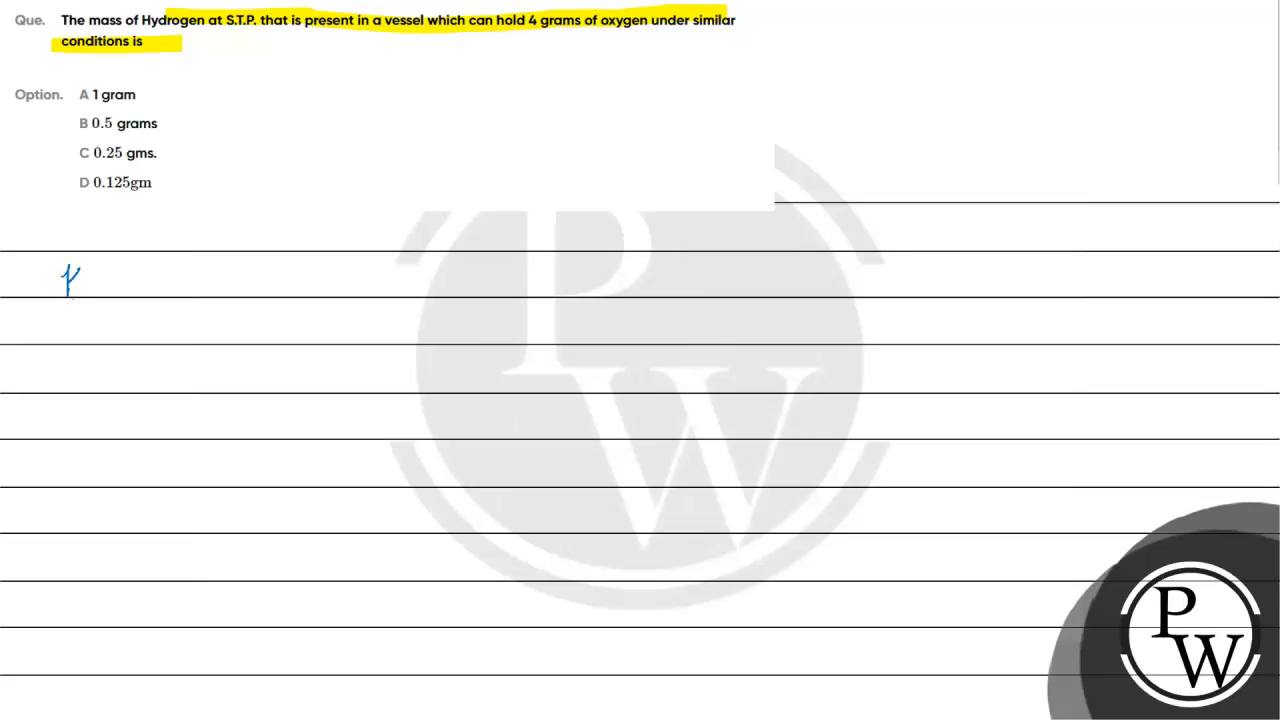
pyautogui.moveTo(70, 290); pyautogui.dragTo(250, 290)
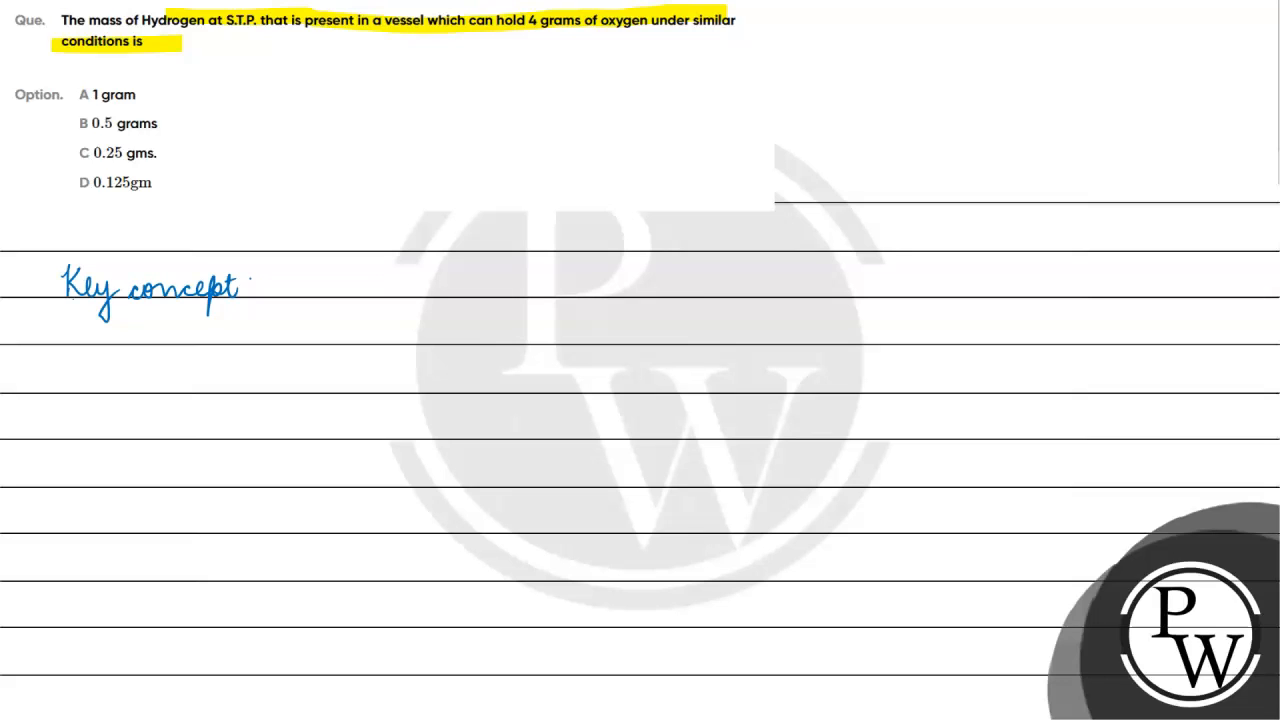